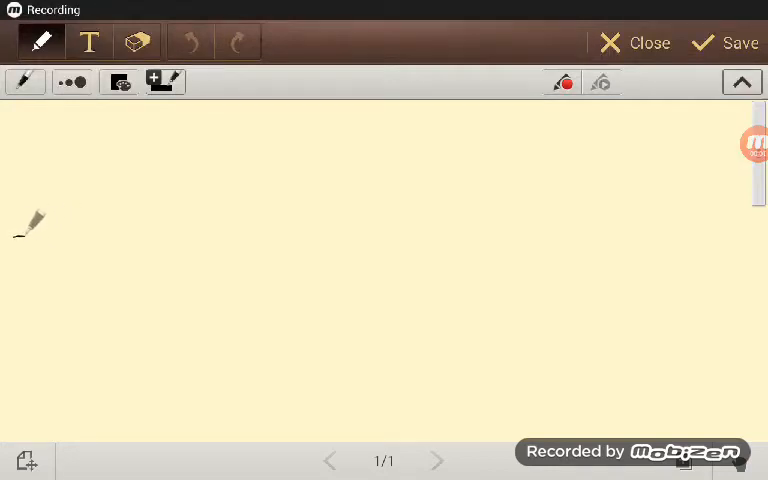
# Step: Sketch the tire's curved edge, the bump's right-angled step and the straight lines closing the wedge
pyautogui.moveTo(30, 244); pyautogui.dragTo(184, 132)
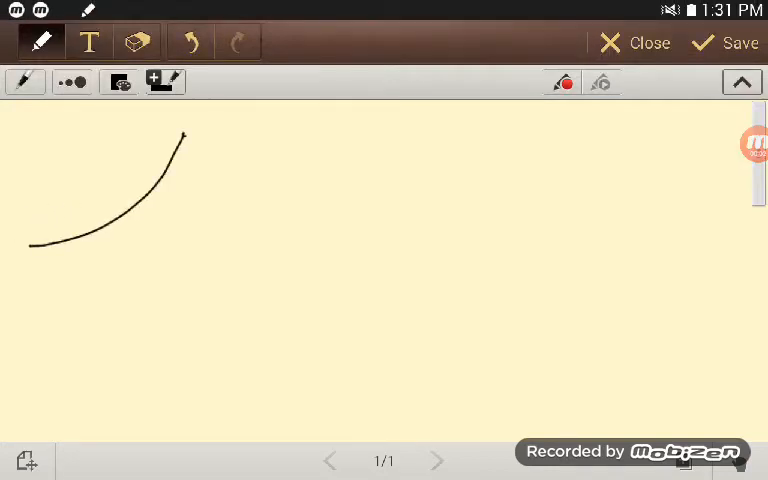
pyautogui.moveTo(16, 244); pyautogui.dragTo(164, 244)
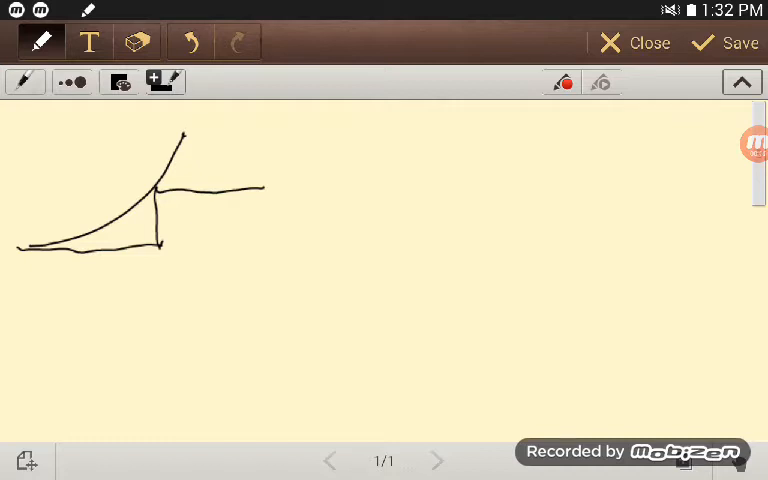
pyautogui.moveTo(44, 118); pyautogui.dragTo(156, 190)
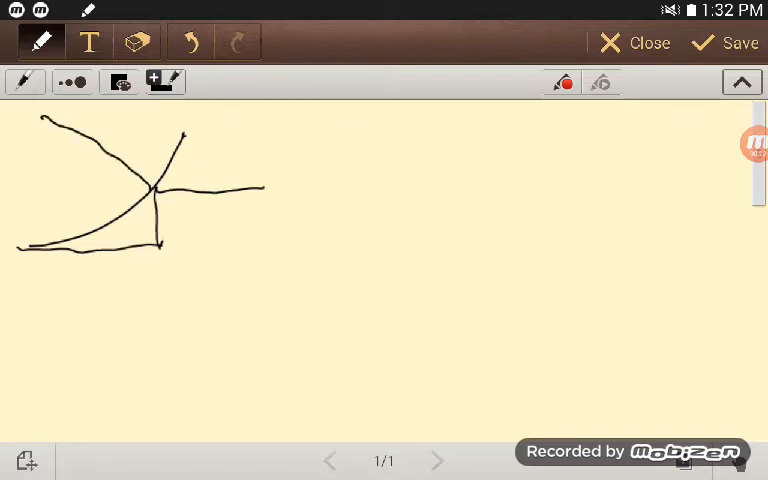
pyautogui.moveTo(42, 118); pyautogui.dragTo(30, 248)
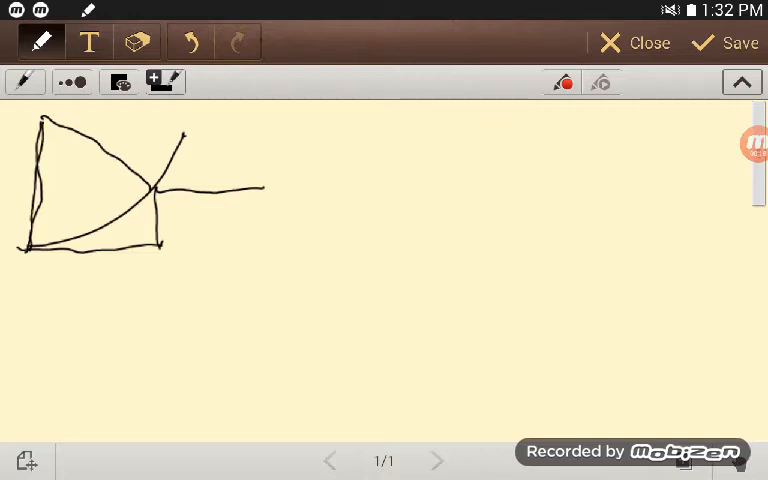
# Step: Label the wedge corner θ and handwrite the formula S = rθ to the right of the sketch
pyautogui.moveTo(50, 136); pyautogui.dragTo(62, 148)
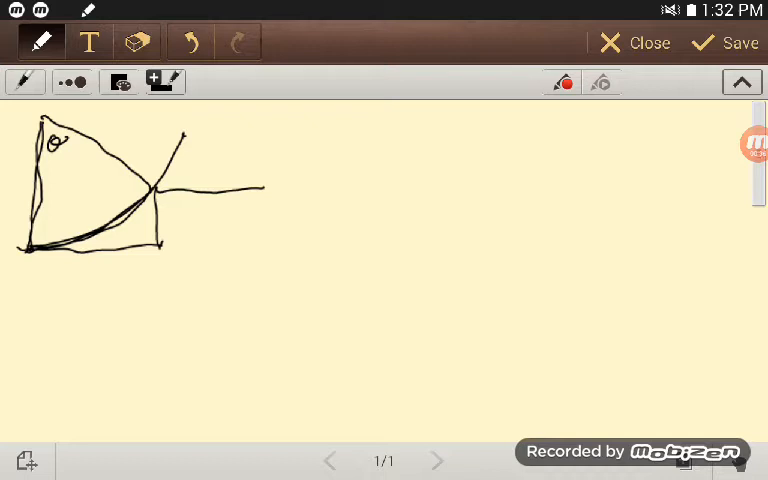
pyautogui.moveTo(344, 144); pyautogui.dragTo(390, 144)
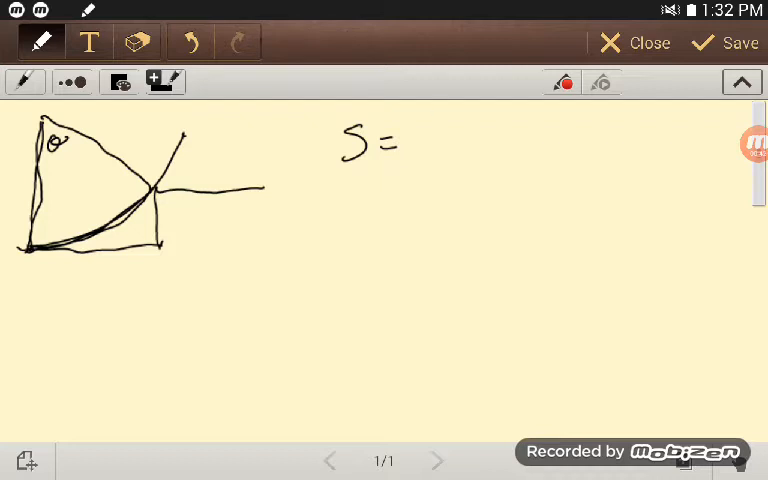
pyautogui.moveTo(416, 136); pyautogui.dragTo(424, 156)
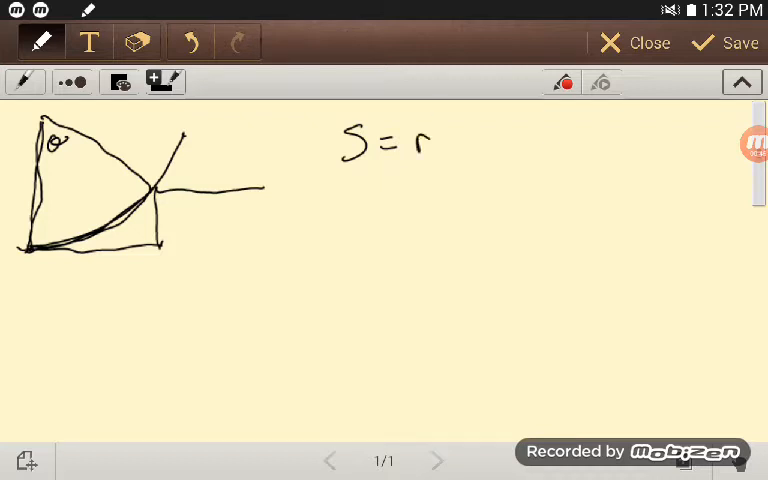
pyautogui.moveTo(440, 136); pyautogui.dragTo(460, 150)
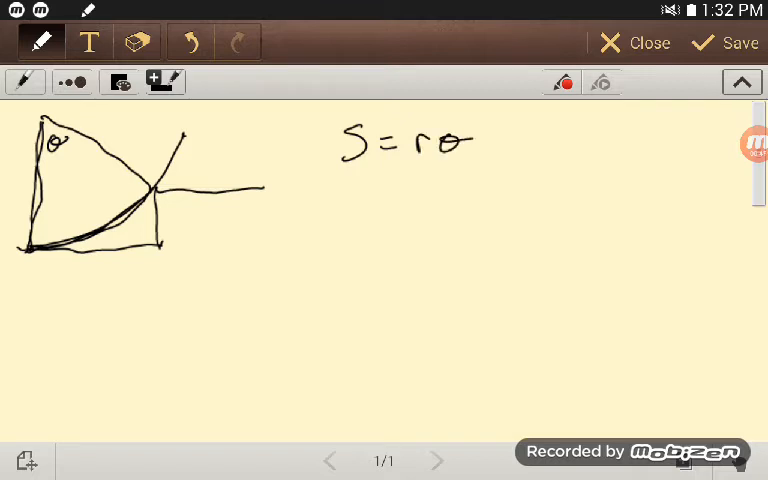